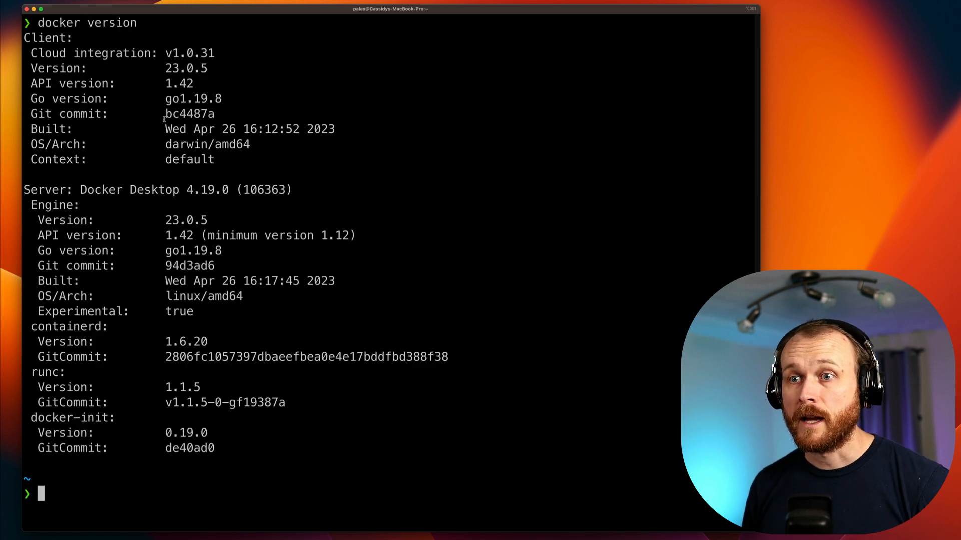
Run docker scout --help to list the compare, cves, quickview, recommendations and version commands
double_click(213, 189)
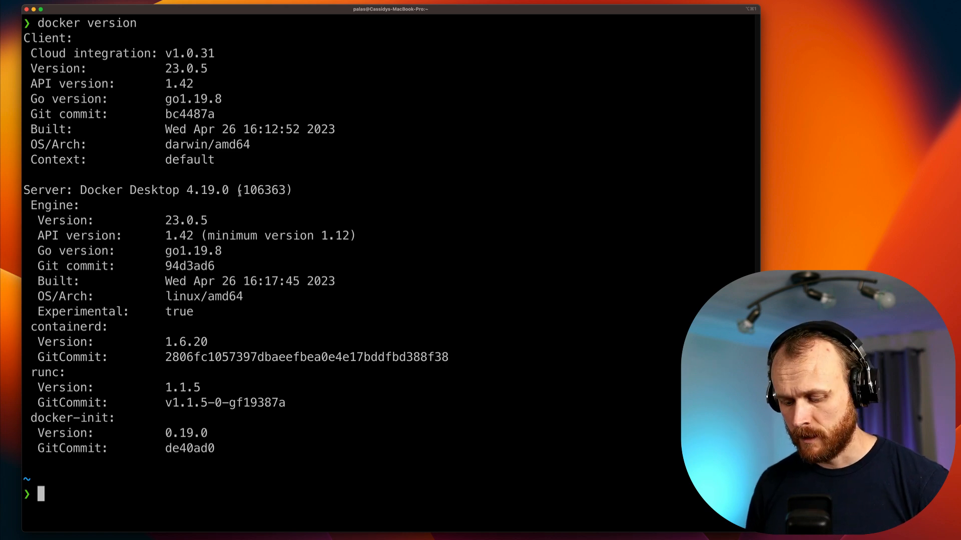
text(docker scout --help)
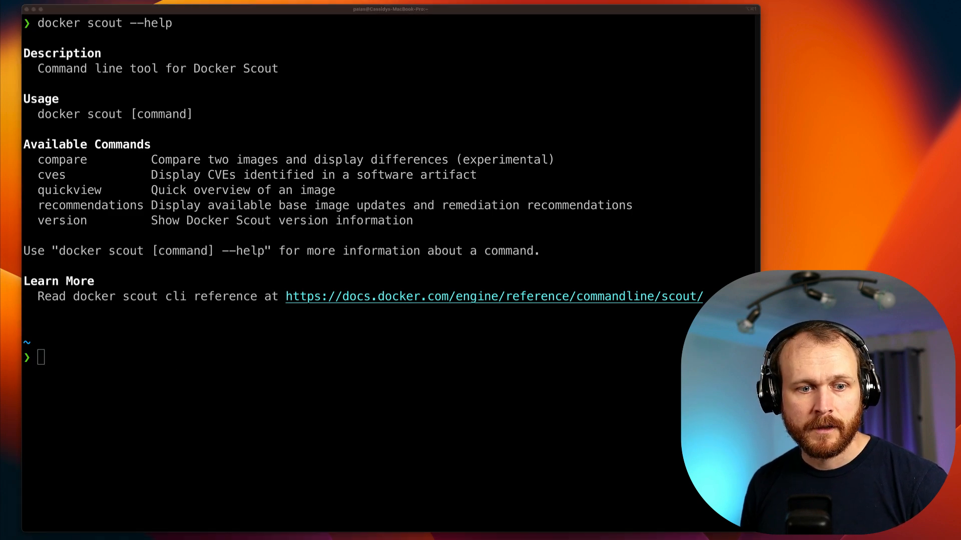
Run docker scout cves node:20.0.0-bullseye, review the 116 vulnerabilities, and follow the CVE-2023-2650 link
text(docker scout cves node:20.0.0-bullseye)
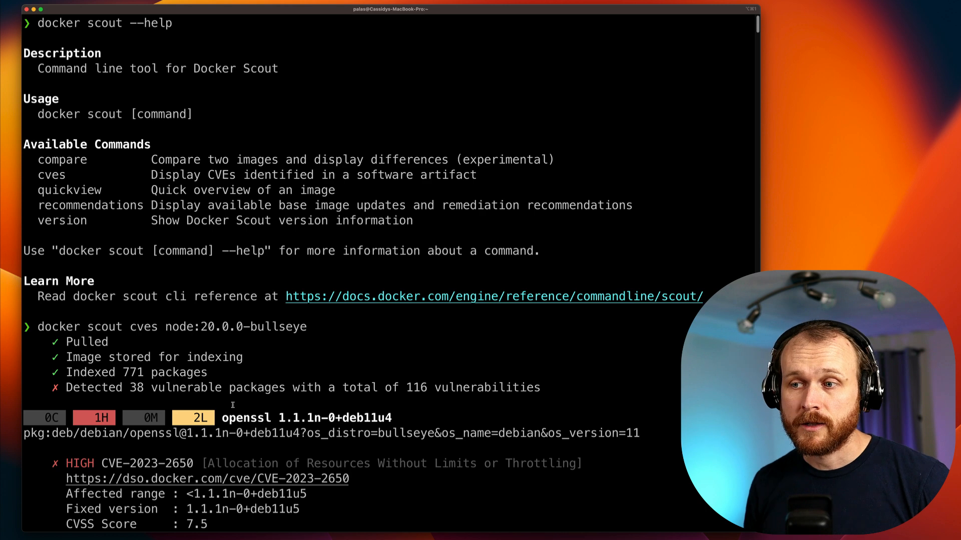
scroll(down, 3)
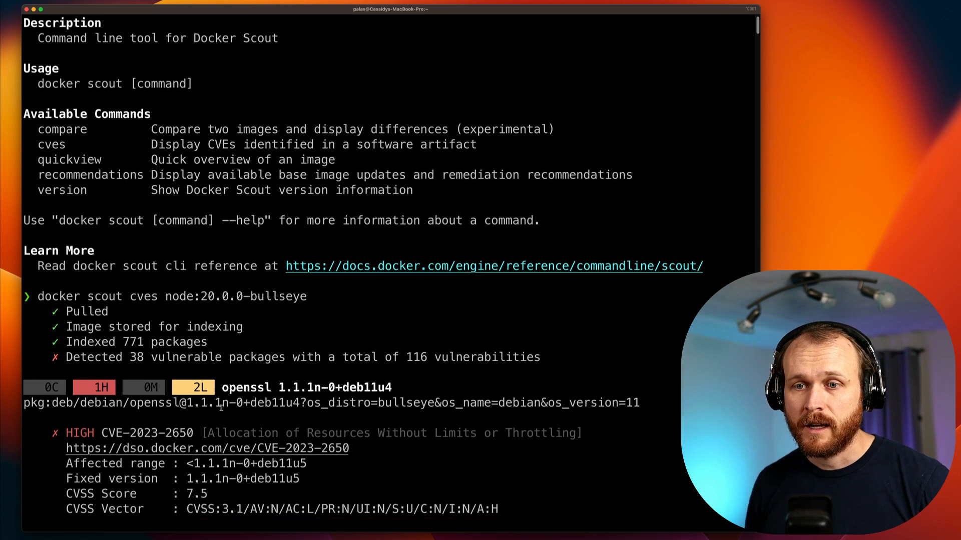
scroll(down, 3)
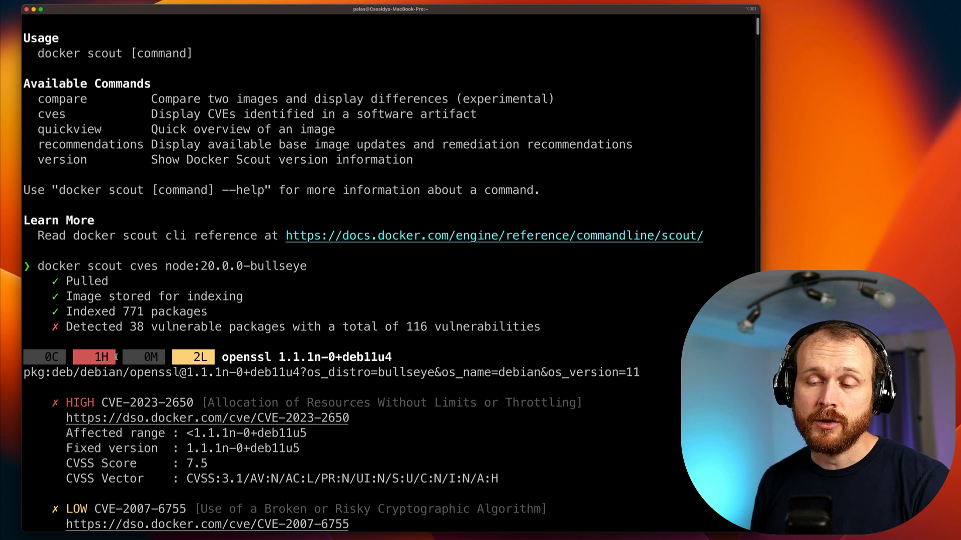
scroll(down, 3)
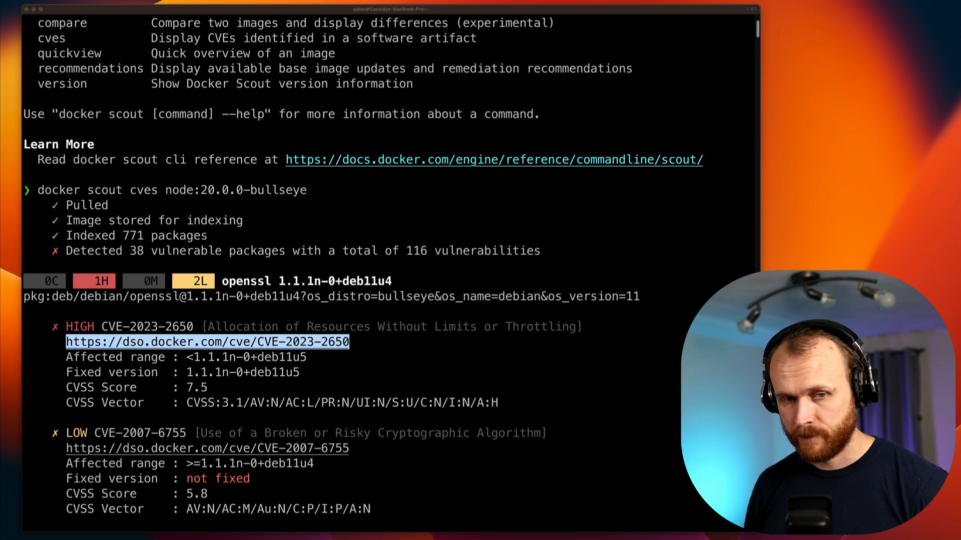
click(207, 343)
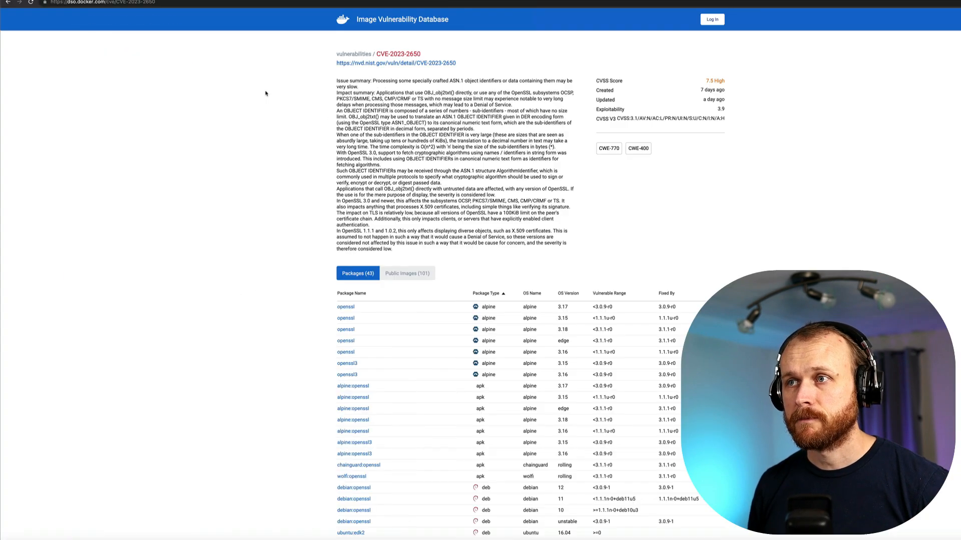
Magnify the CVE-2023-2650 page and scroll to its affected openssl Packages table
key(ctrl+plus)
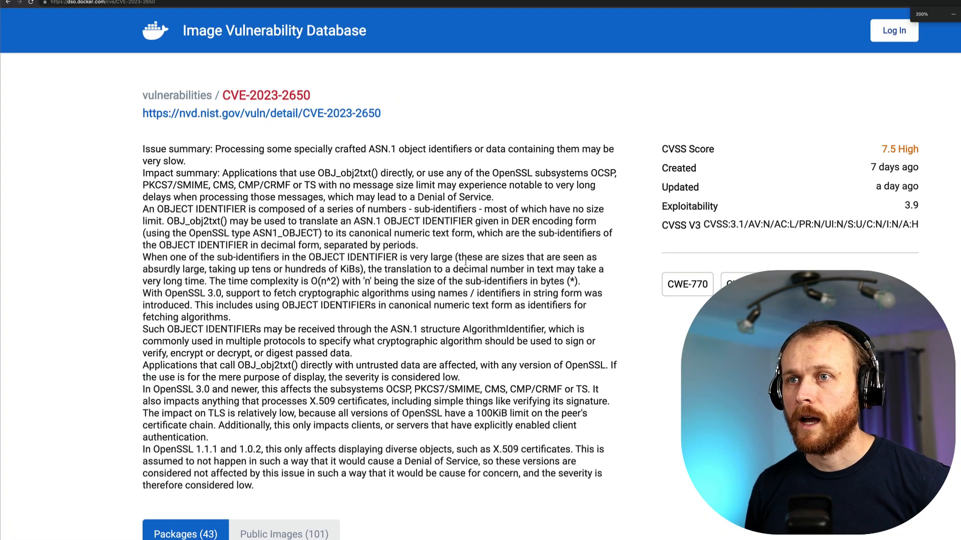
scroll(down, 3)
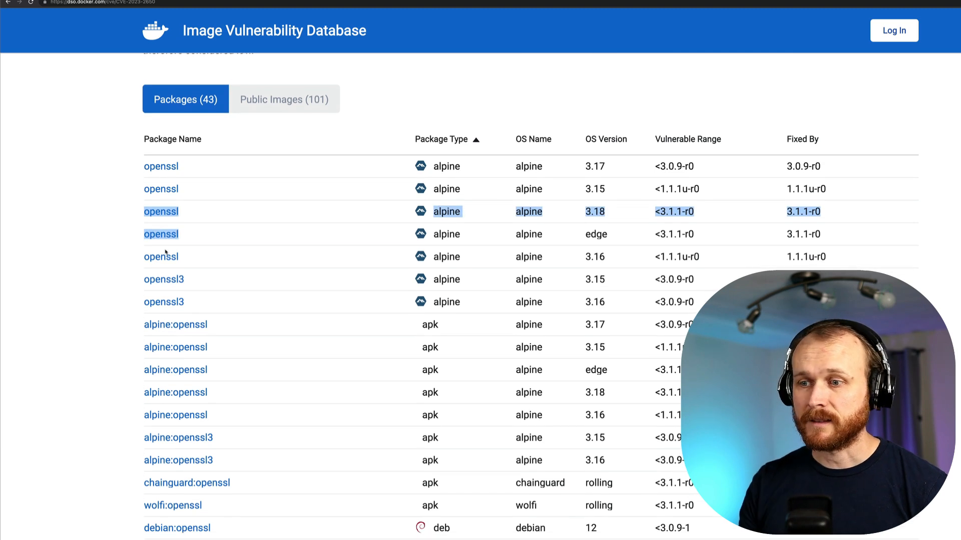
scroll(down, 3)
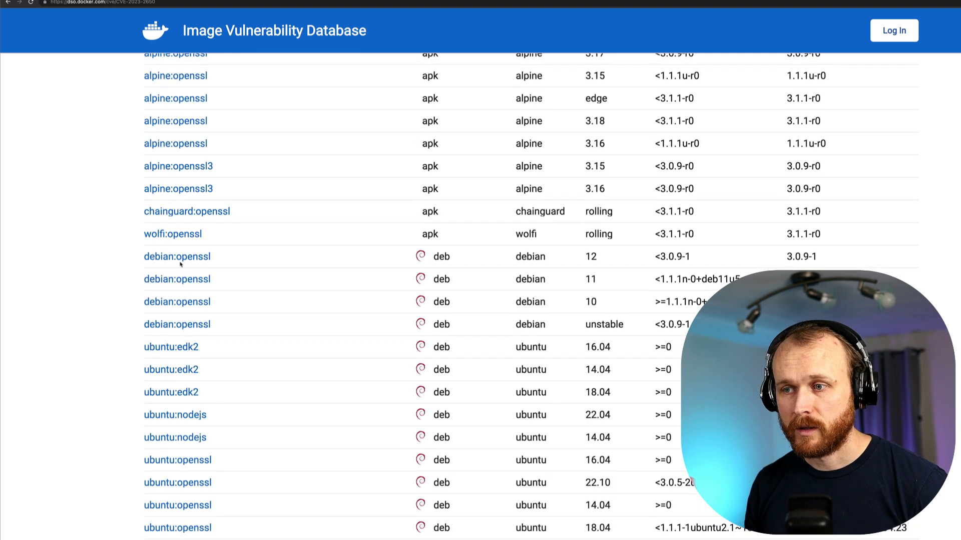
scroll(down, 3)
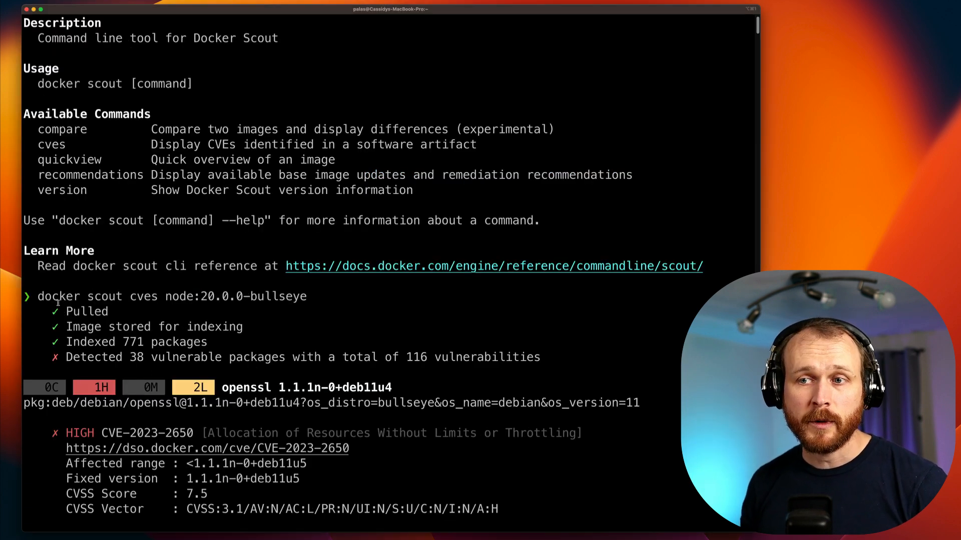
Show the Dockerfile based on node:20.0.0-bullseye that echoes hello world
drag(38, 296, 271, 296)
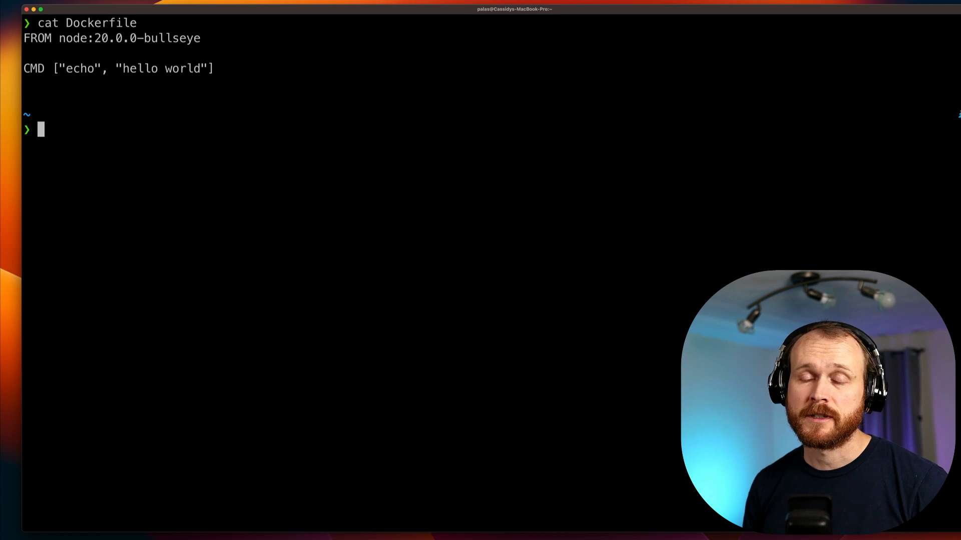
Build sample-image with docker build -t sample-image . and begin the scout recommendations command
text(docker build)
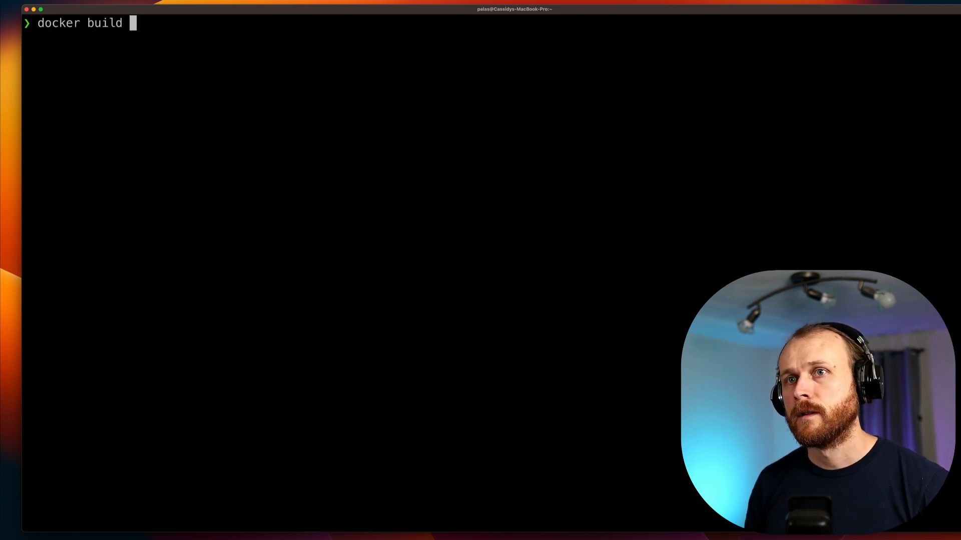
text(-t sample-image .)
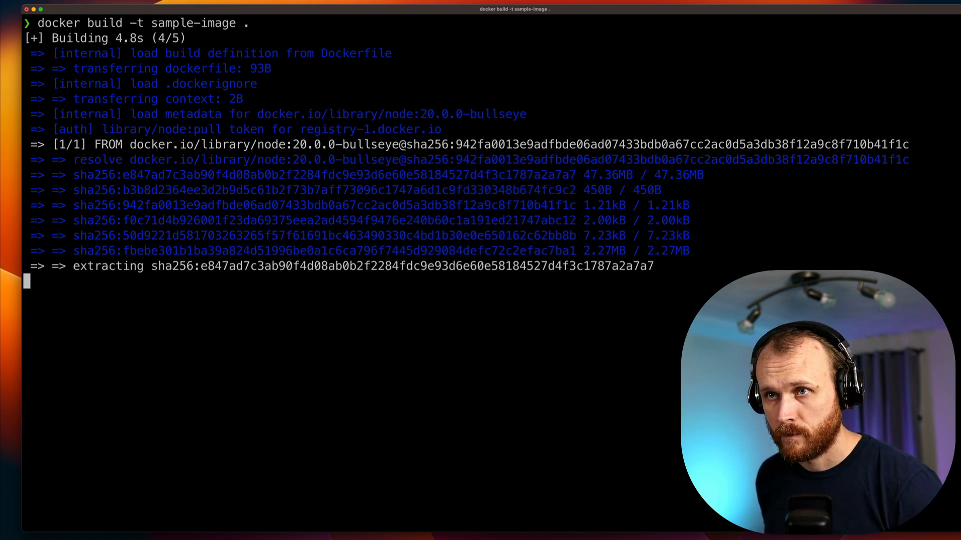
text(docker scout recommen)
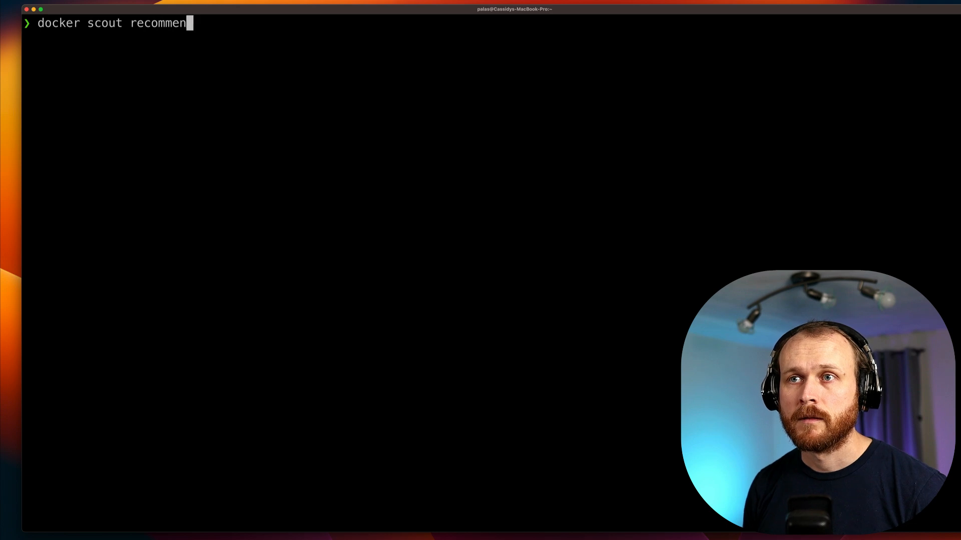
Run docker scout recommendations sample-image and review the buildpack-deps:bullseye refresh suggestions
text(dations sa)
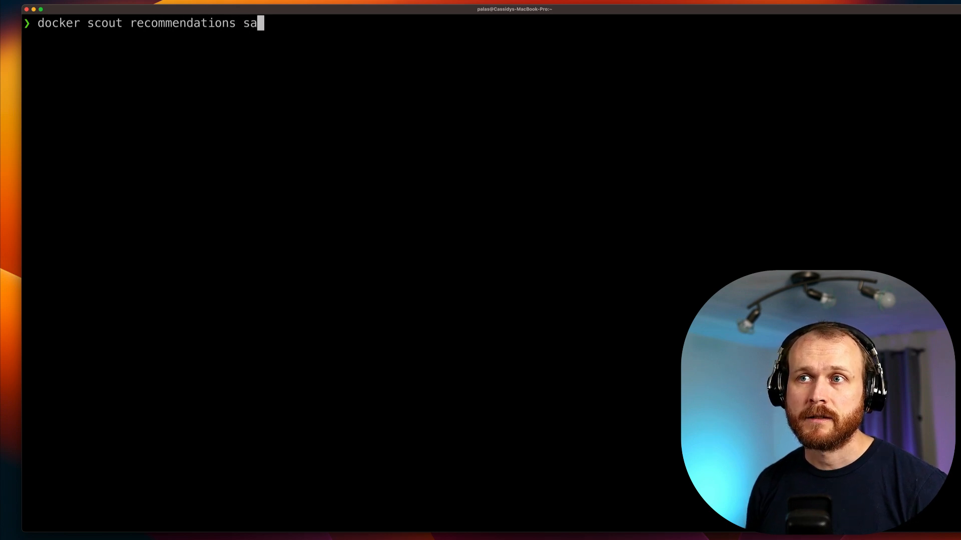
text(mple-image)
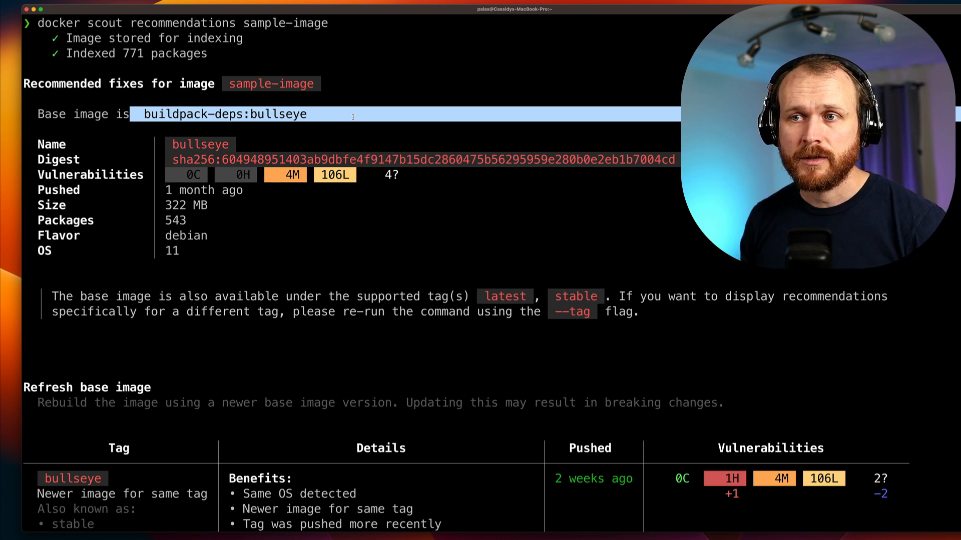
scroll(down, 3)
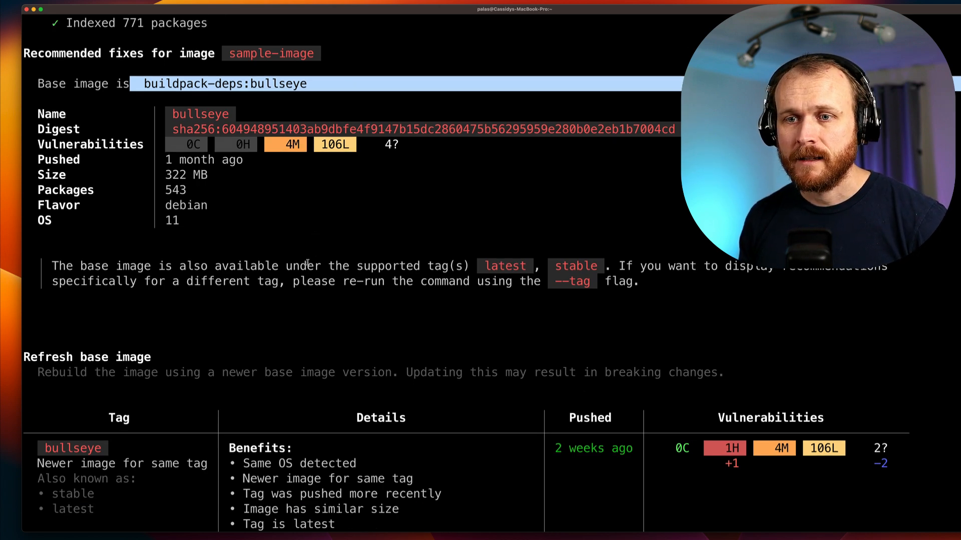
scroll(down, 3)
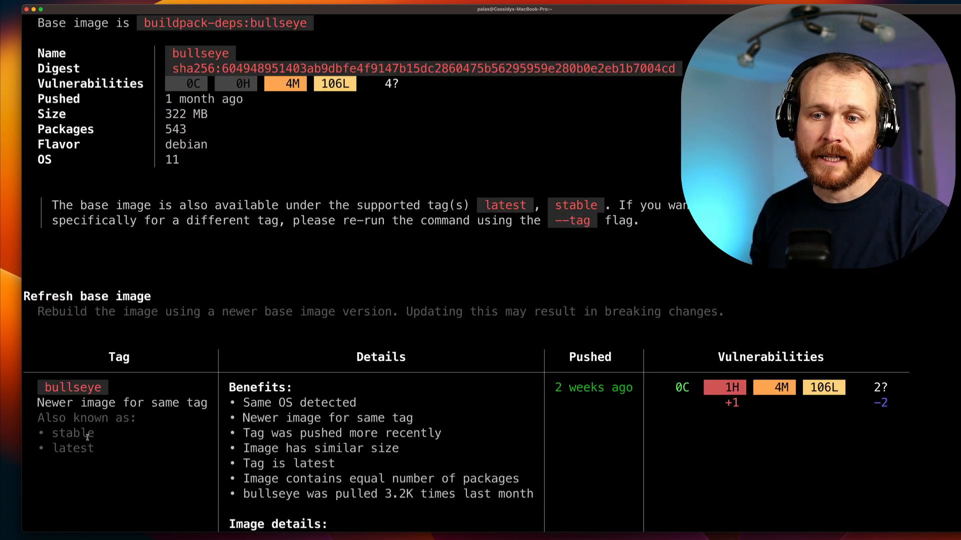
double_click(593, 387)
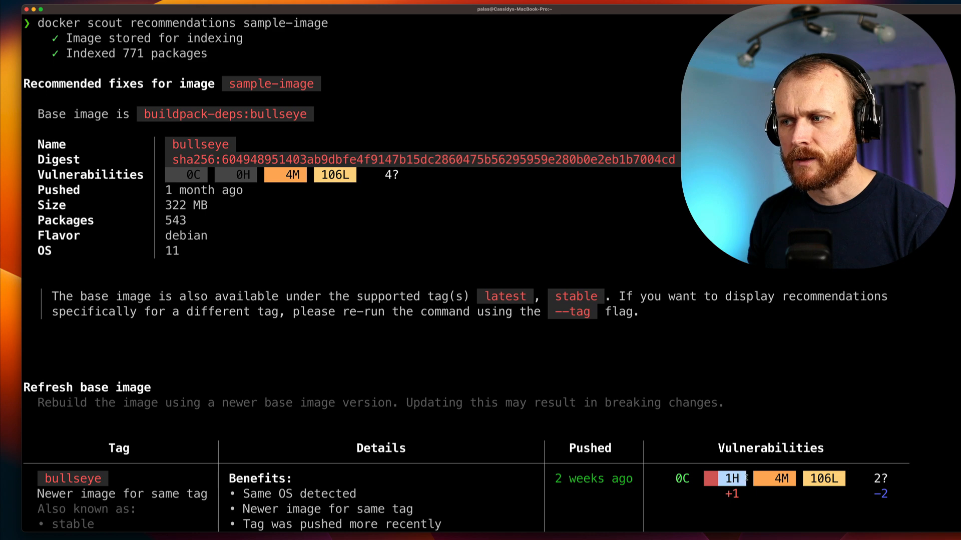
scroll(down, 3)
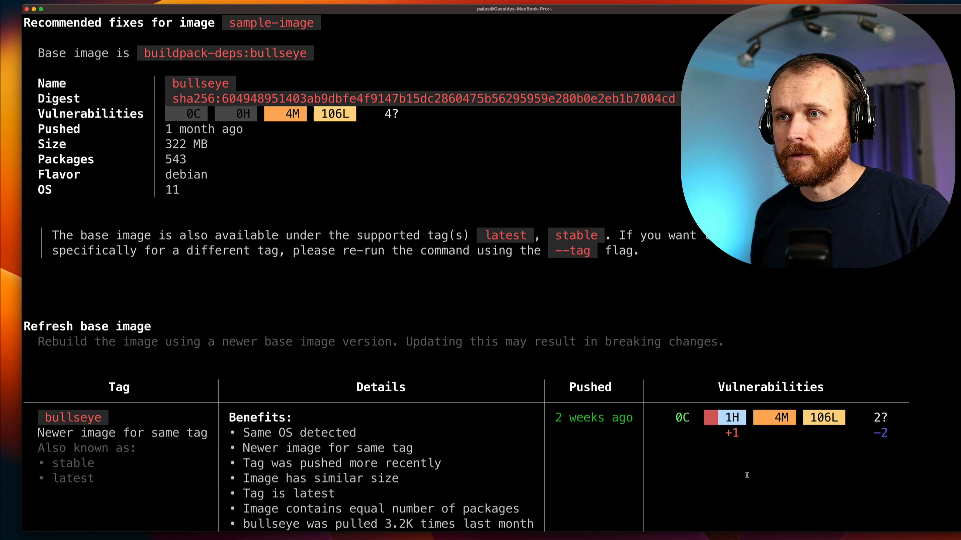
scroll(down, 3)
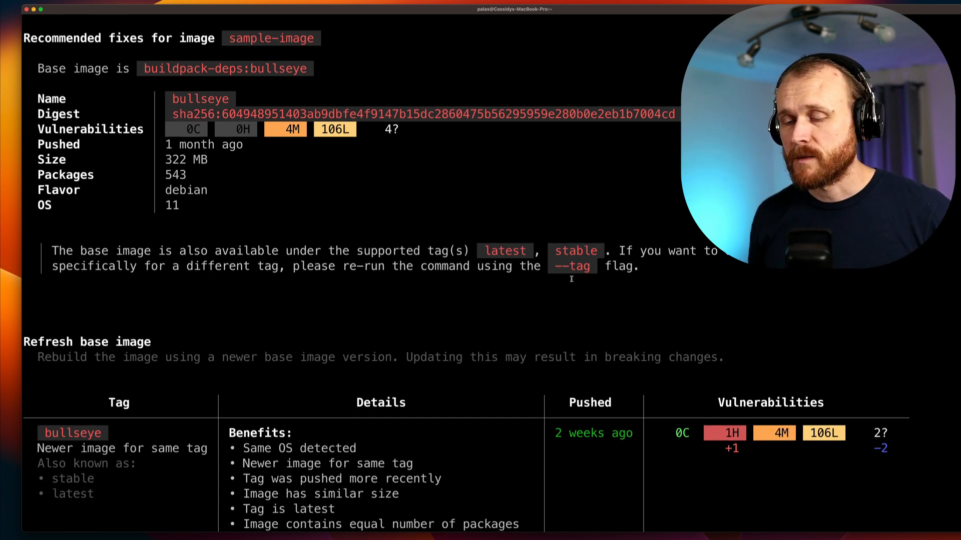
scroll(down, 3)
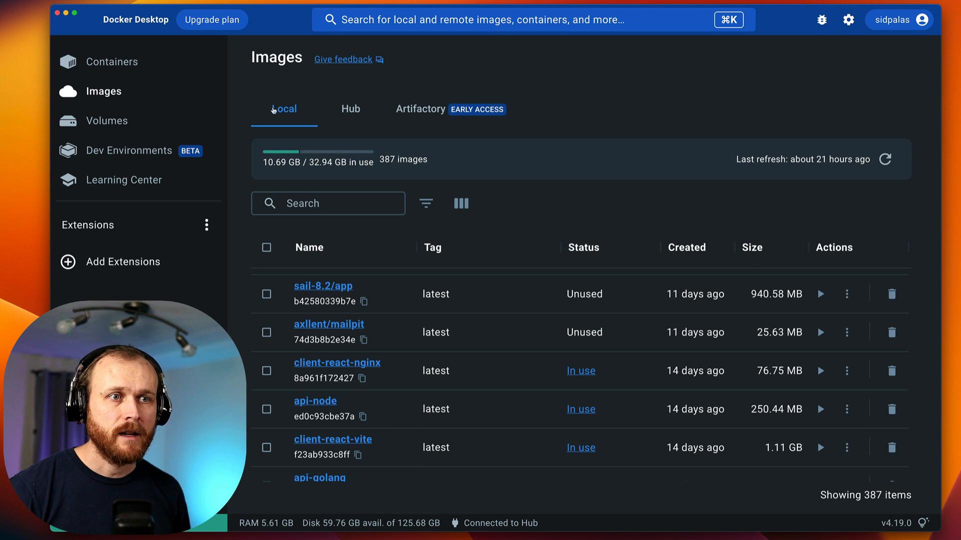
Filter local images by 'sampl' and open the sample-image analysis
text(sampl)
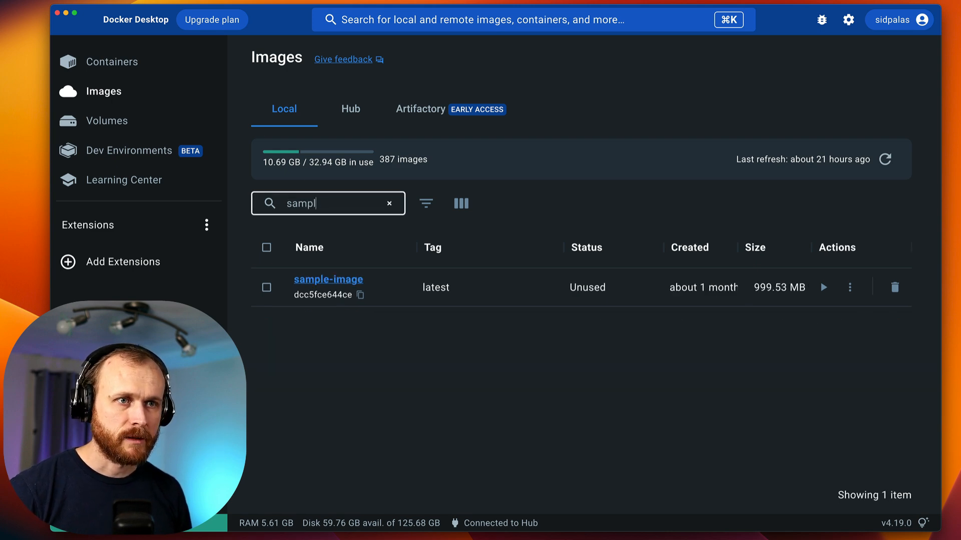
click(328, 279)
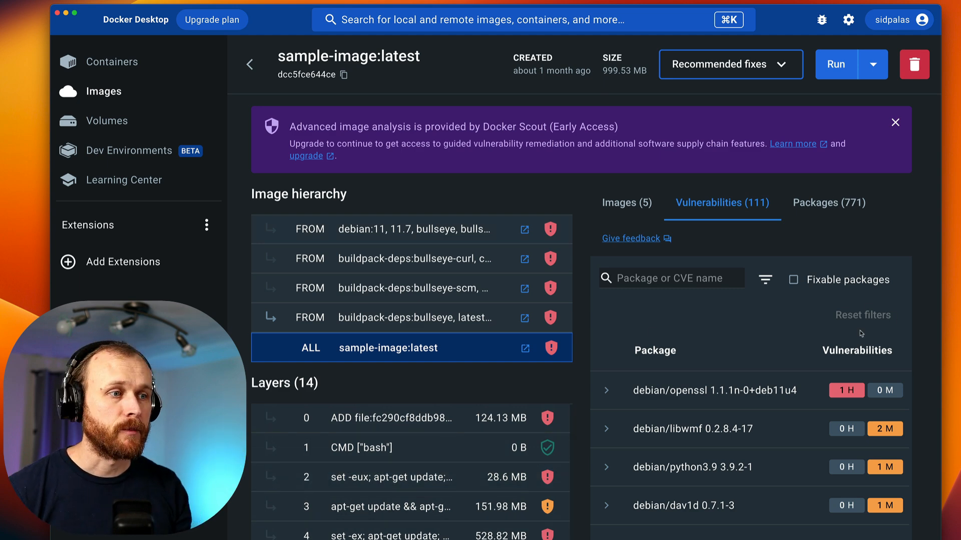
mouse_move(746, 389)
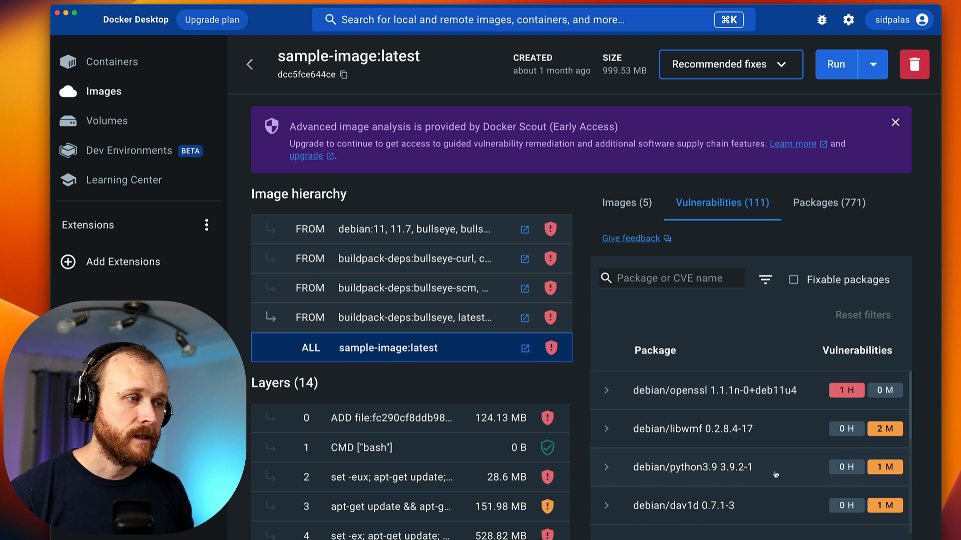
Narrow sample-image's vulnerabilities to fixable packages (openssl) and show its 771 packages list
scroll(down, 3)
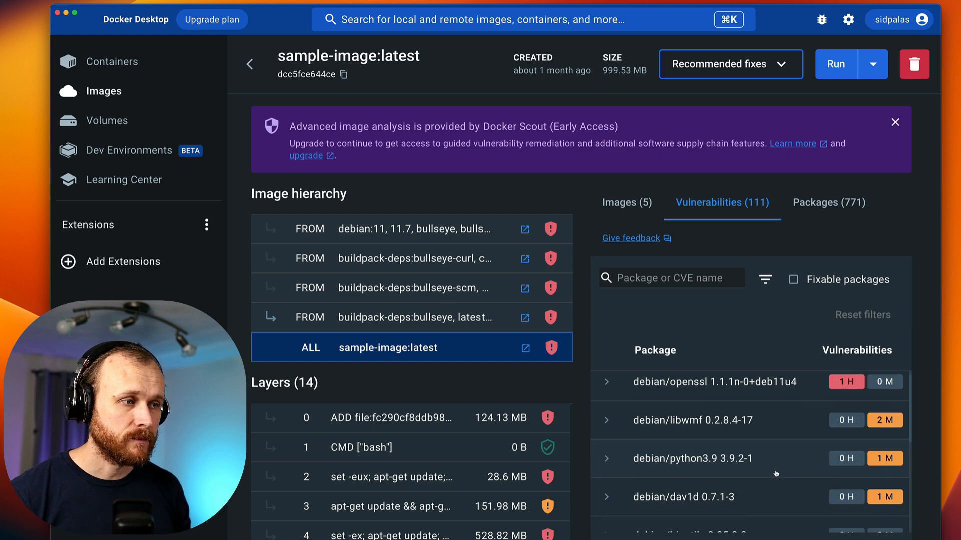
scroll(down, 3)
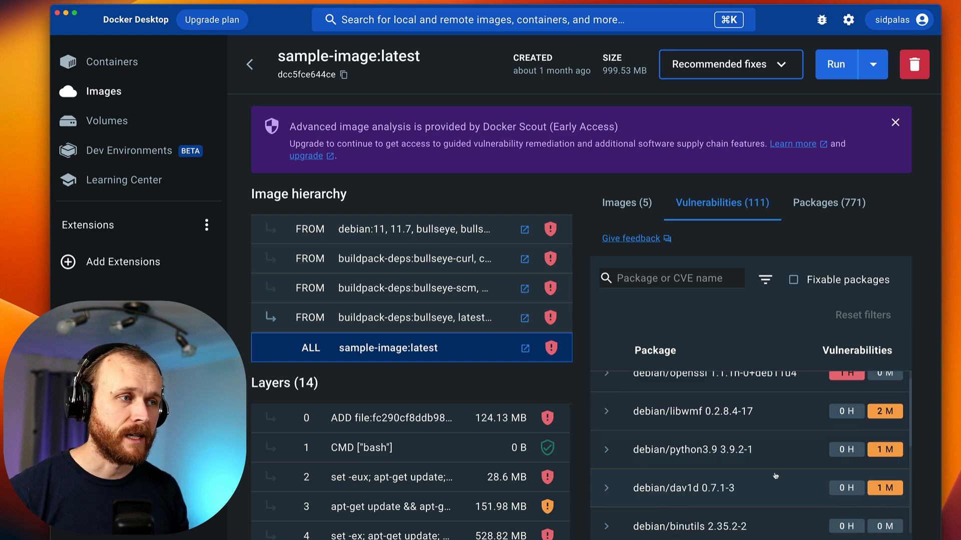
click(792, 279)
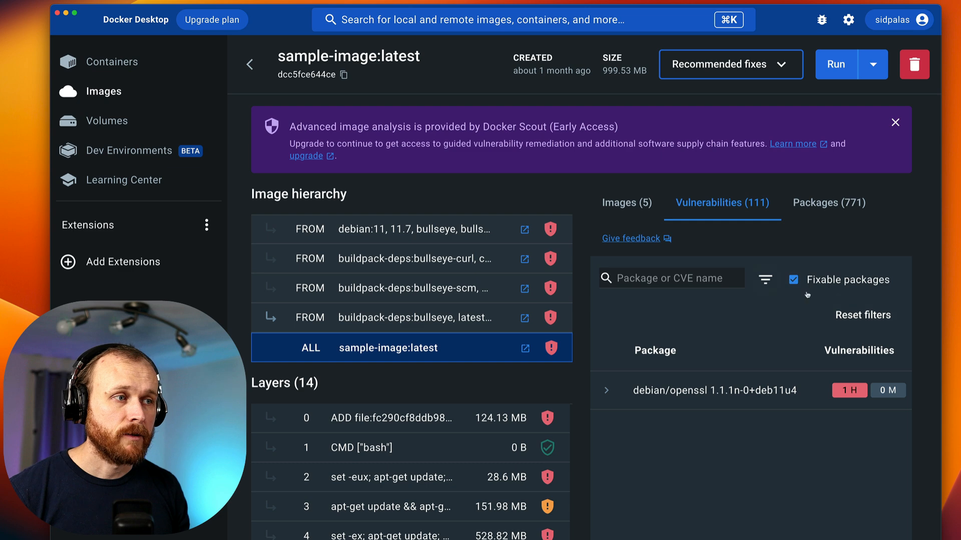
mouse_move(855, 279)
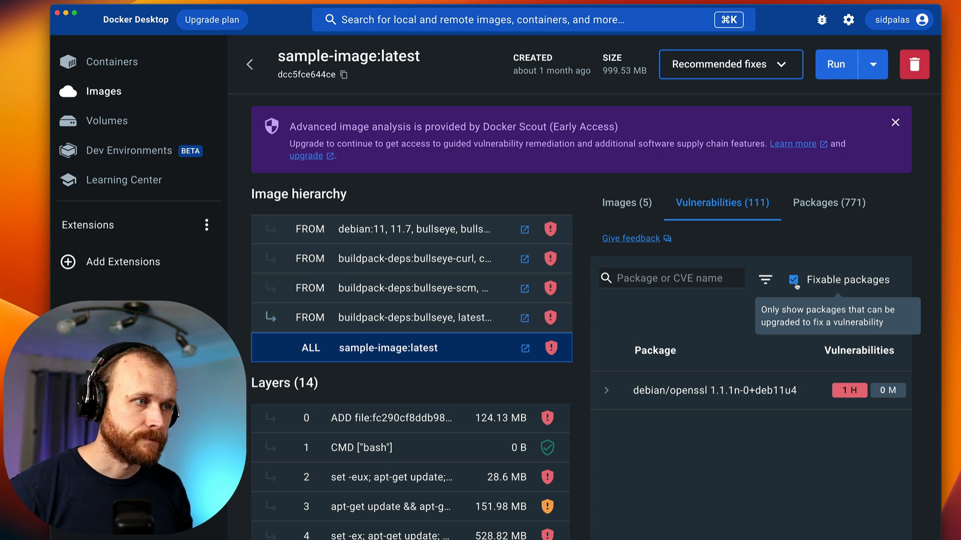
click(829, 203)
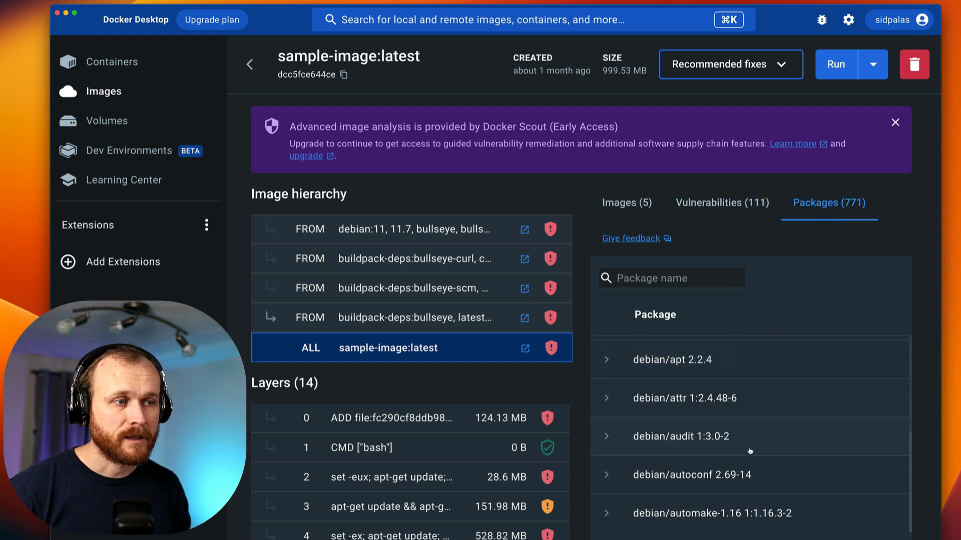
click(626, 202)
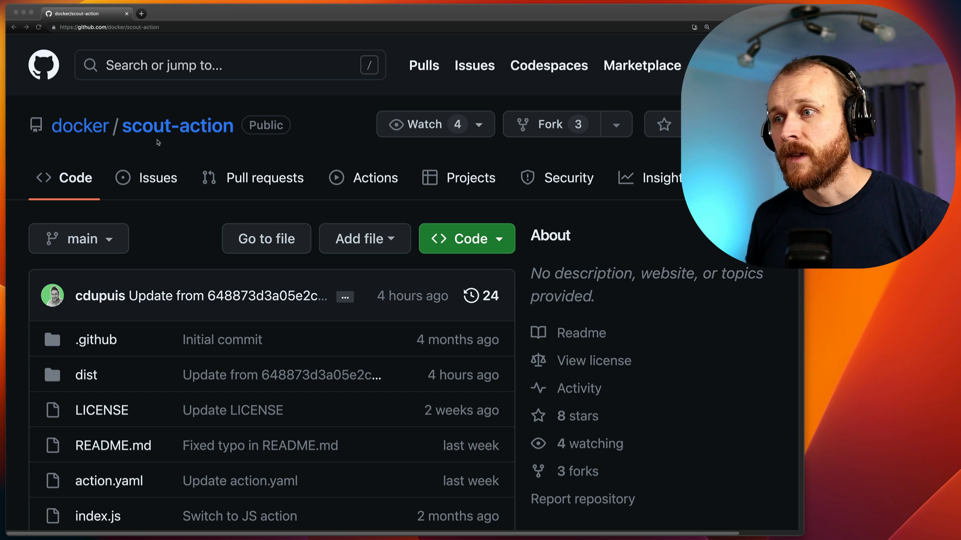
mouse_move(277, 196)
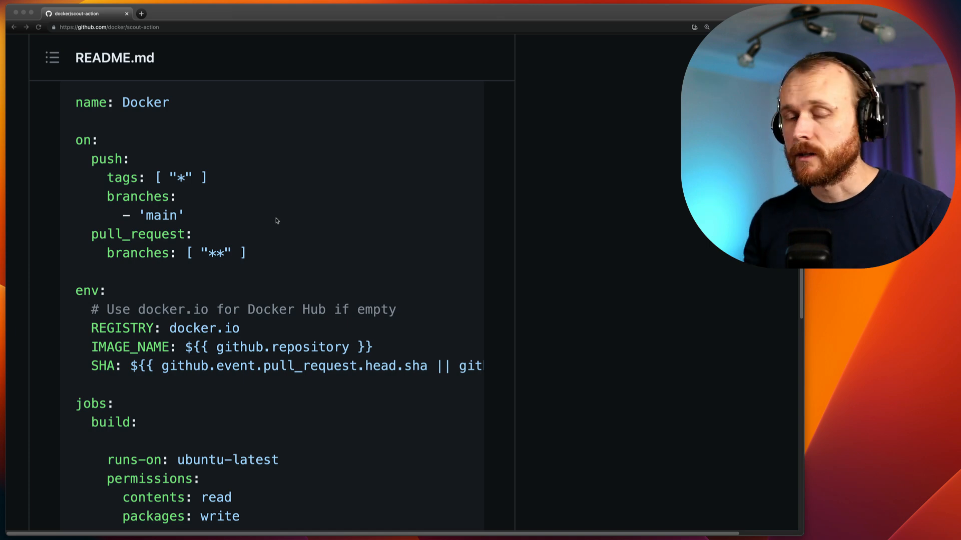
Scroll the docker/scout-action README to its example workflow's Docker Scout compare step
scroll(down, 3)
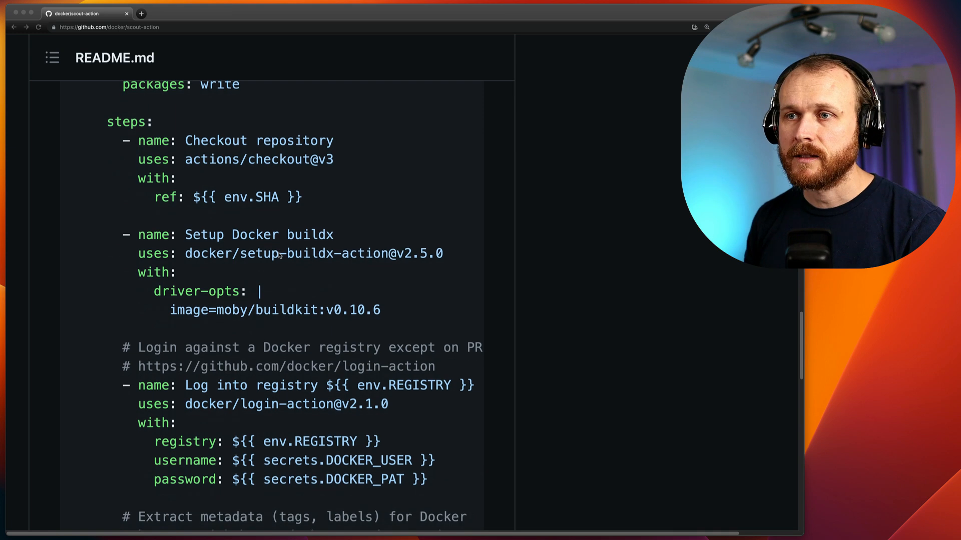
scroll(down, 3)
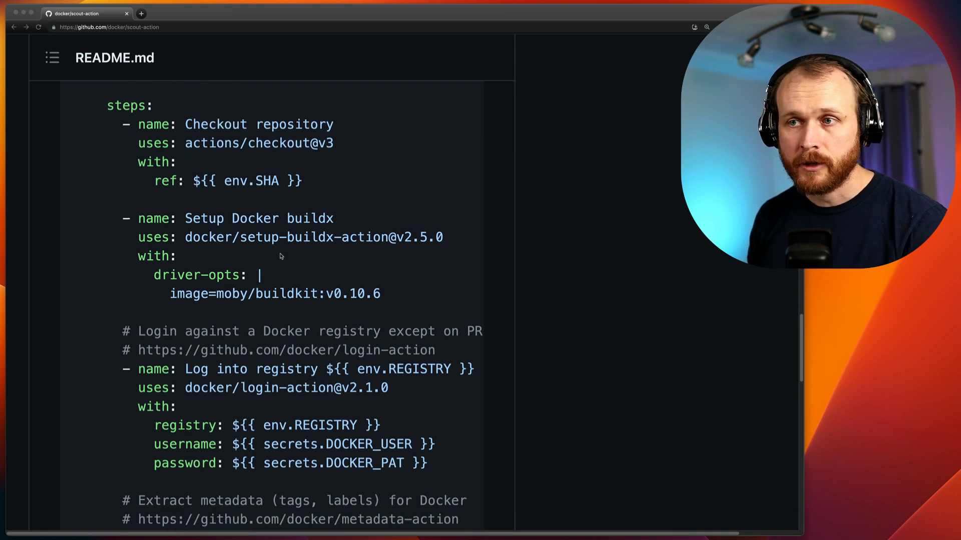
scroll(down, 3)
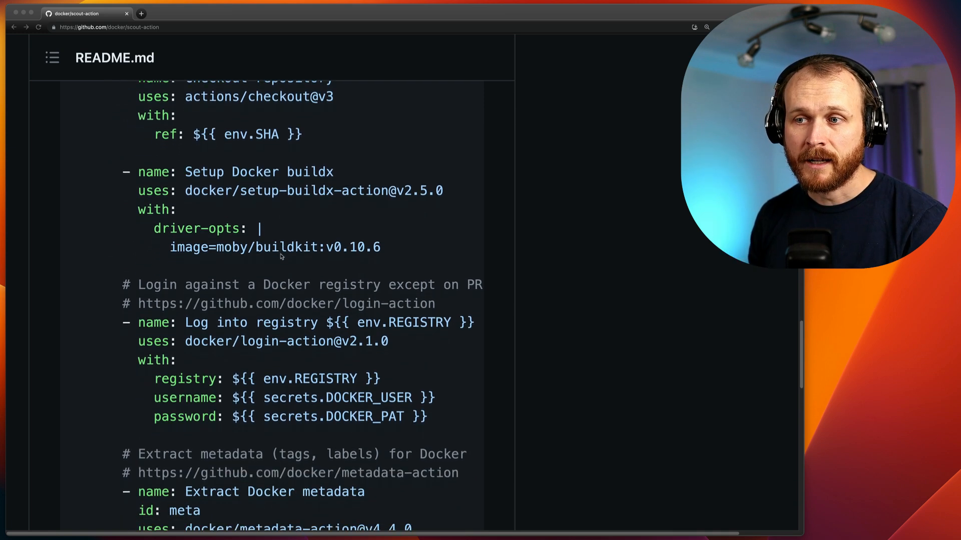
scroll(down, 3)
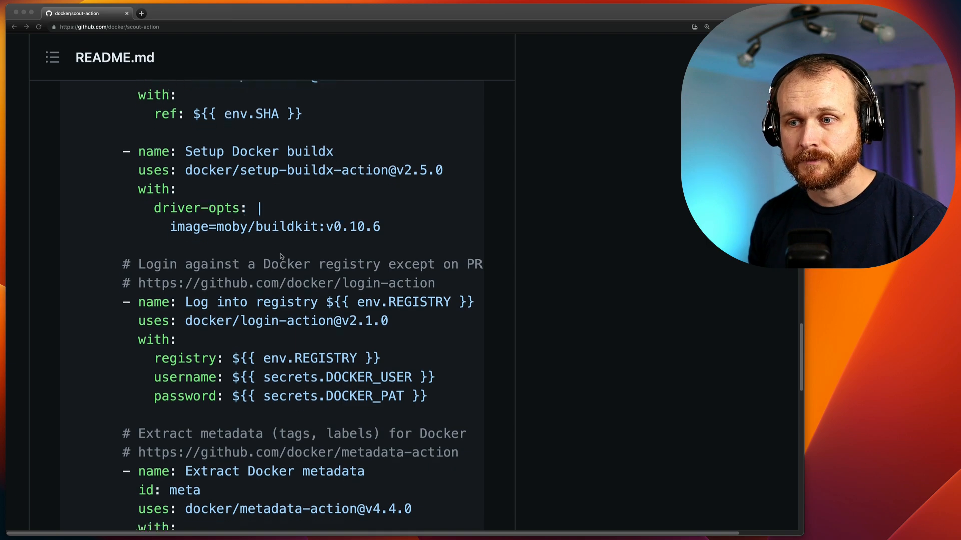
scroll(down, 3)
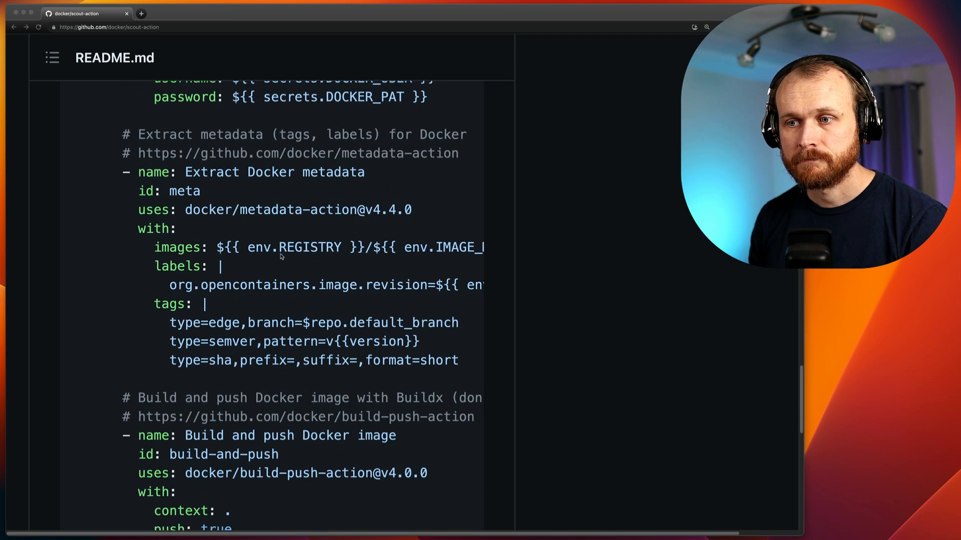
scroll(down, 3)
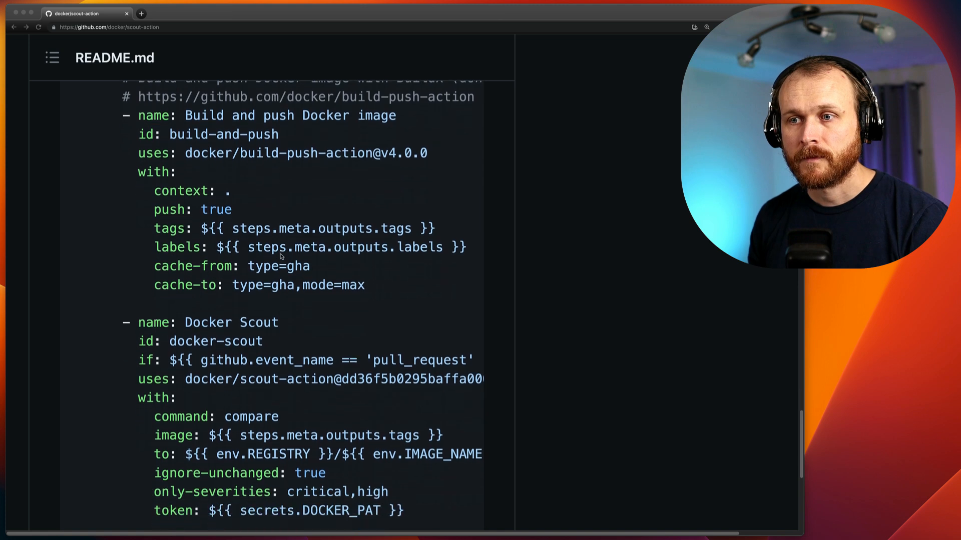
scroll(down, 3)
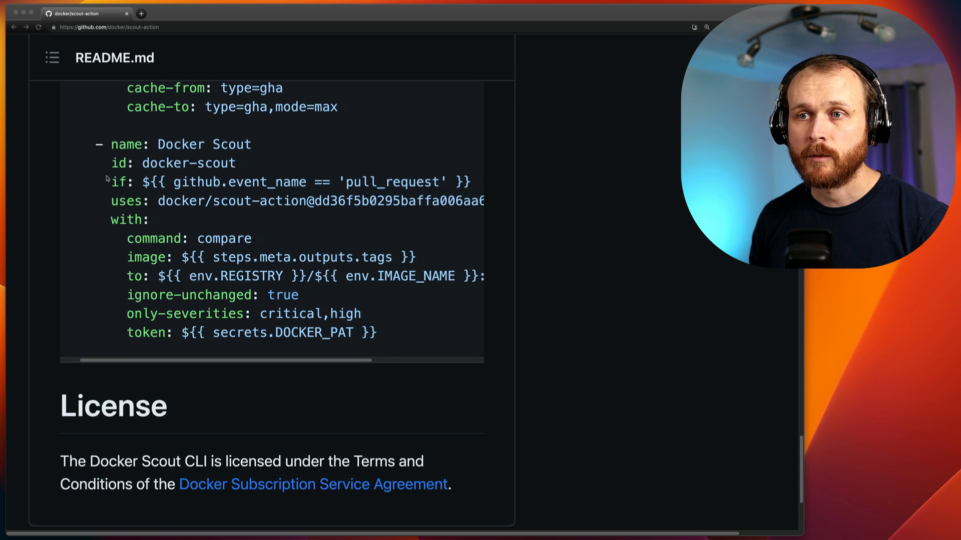
drag(116, 182, 454, 182)
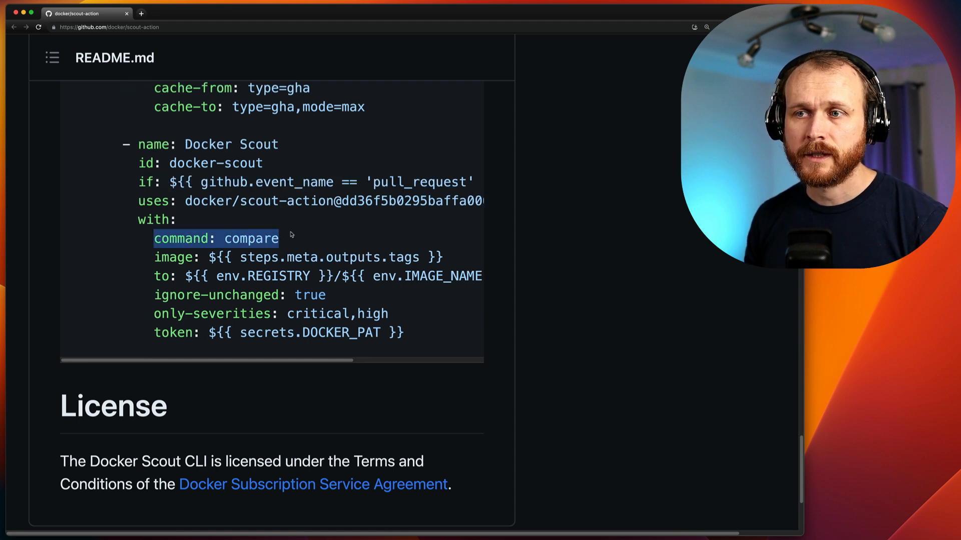
mouse_move(268, 249)
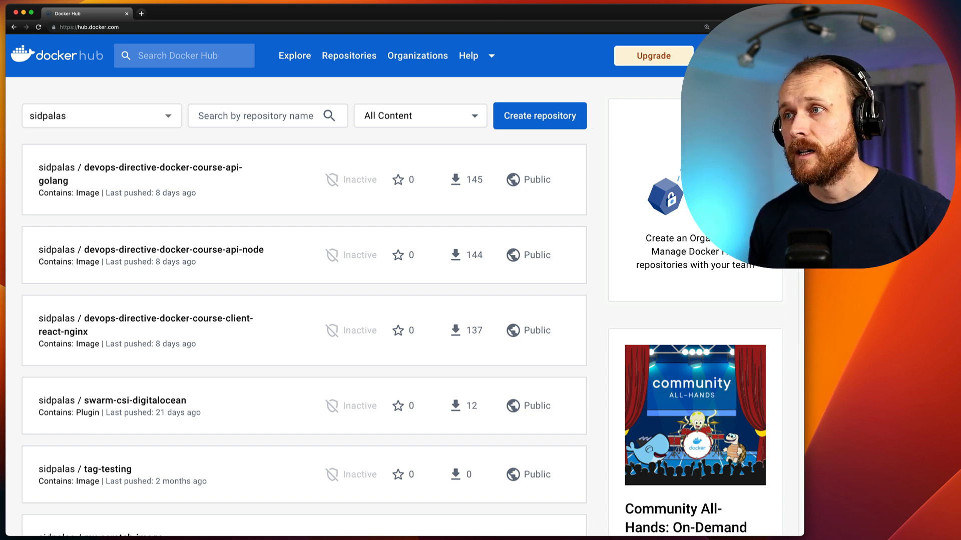
mouse_move(653, 56)
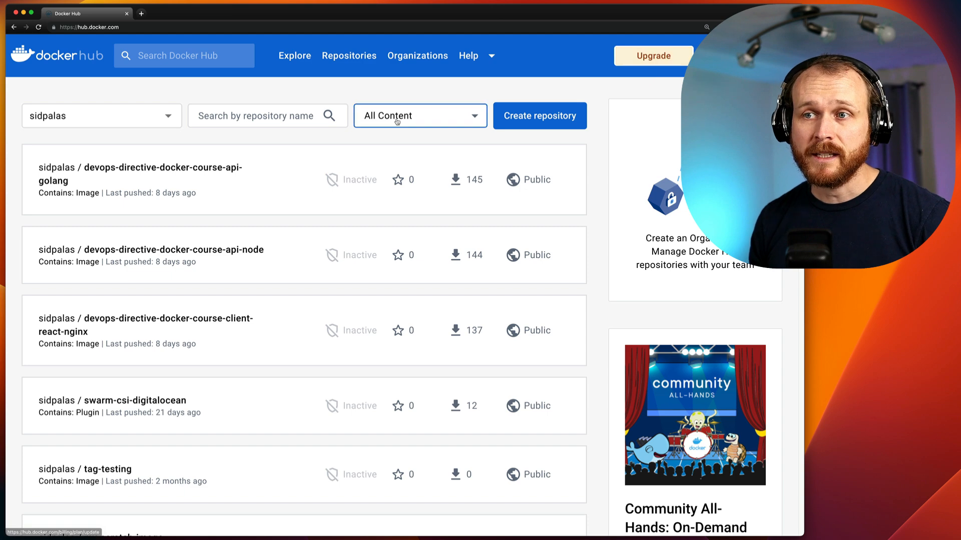
Open the devops-directive-docker-course-api-golang repository showing its 9 tags
click(138, 168)
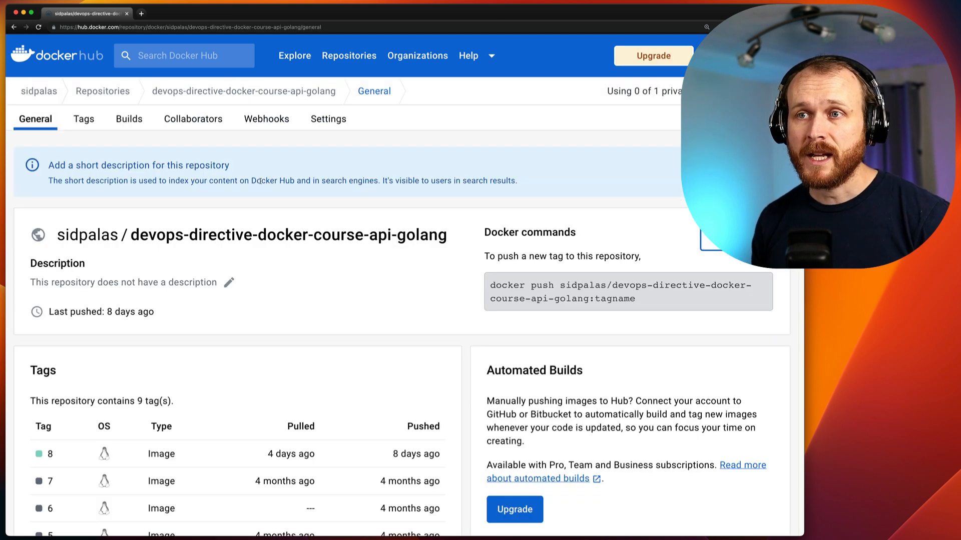